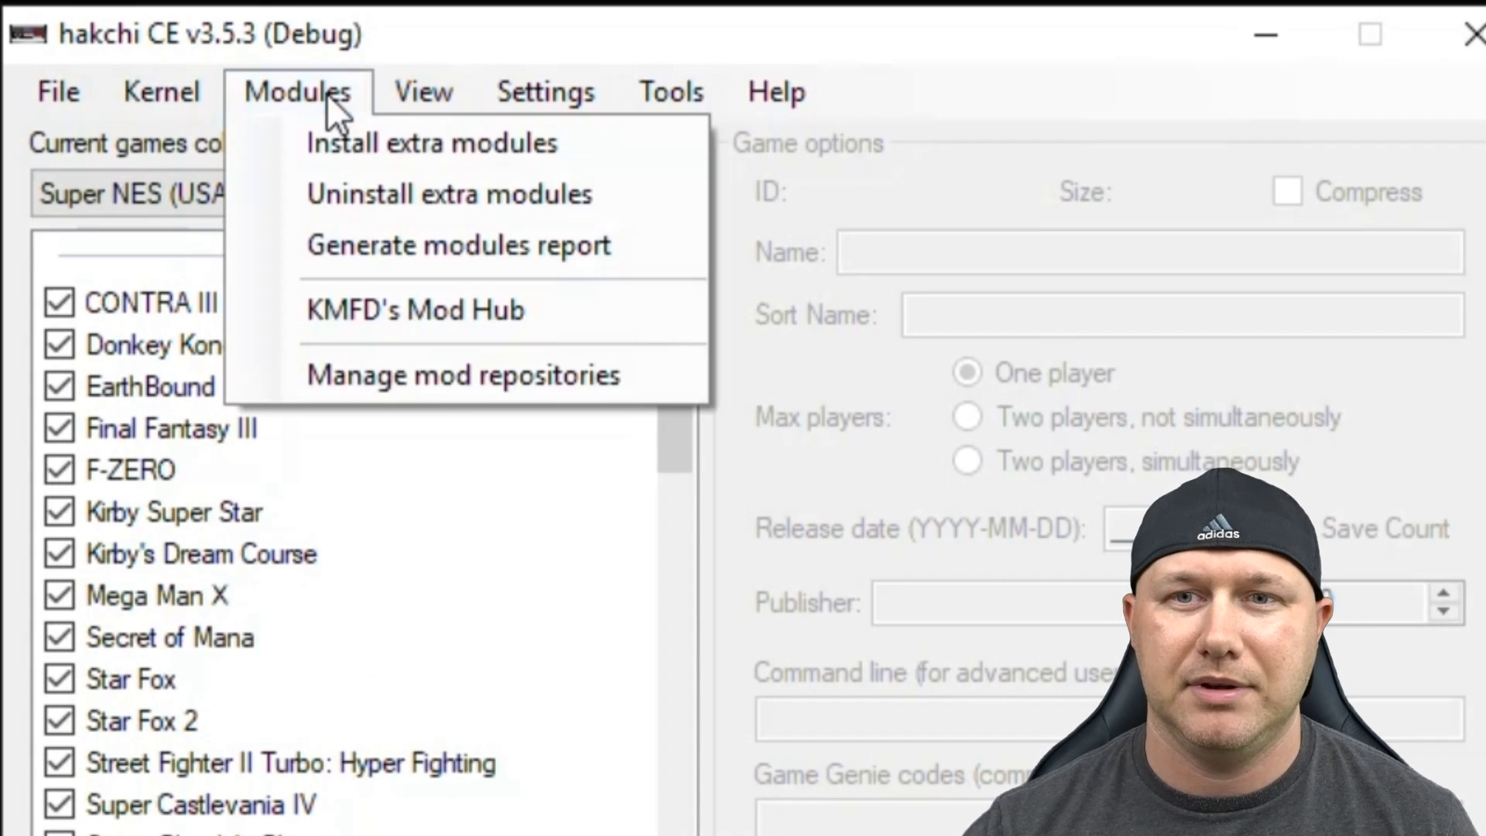
mouse_move(416, 310)
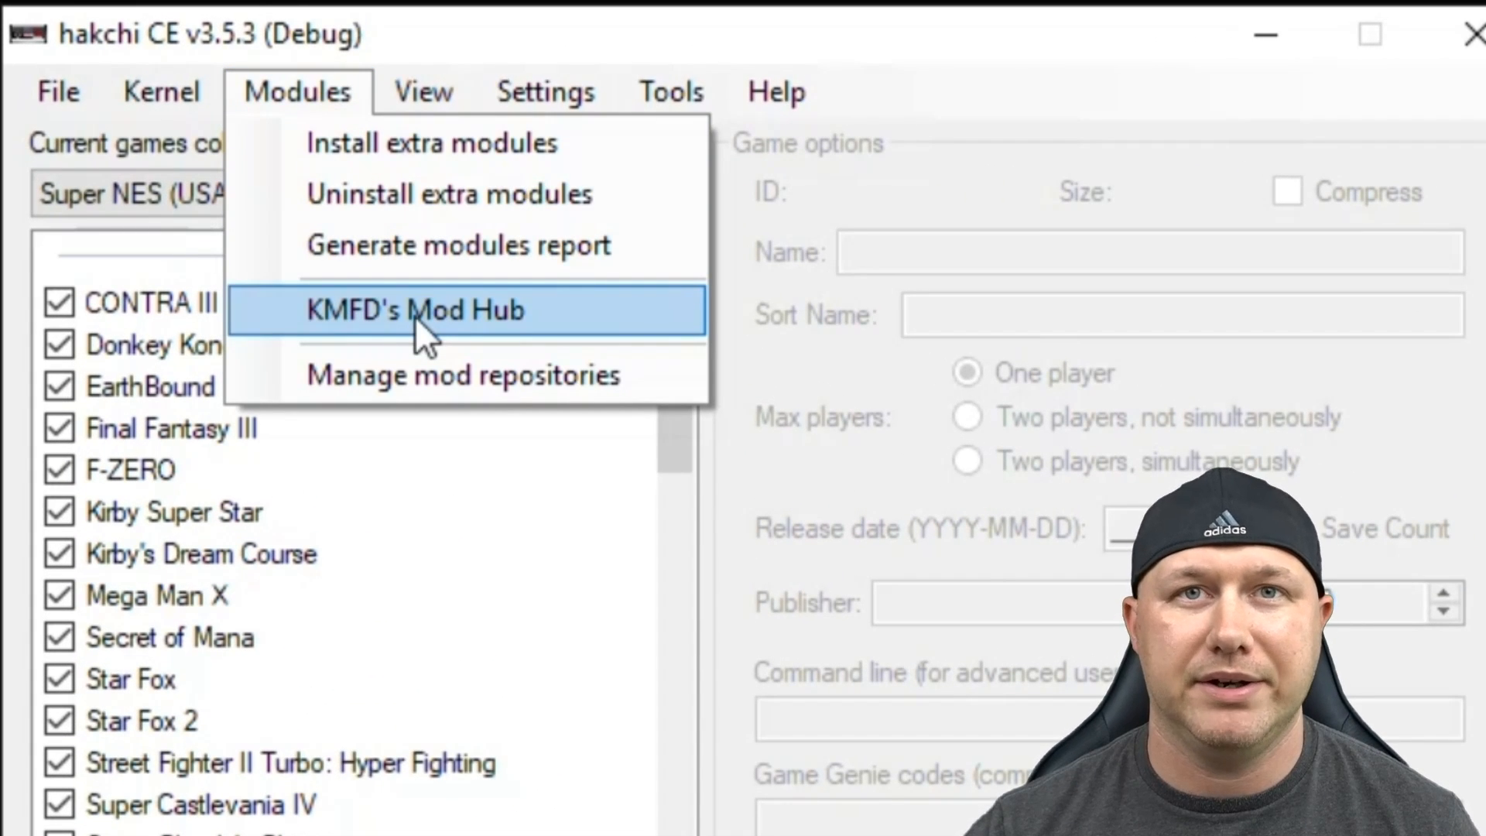
Open KMFD's Mod Hub from the Modules menu
left_click(415, 310)
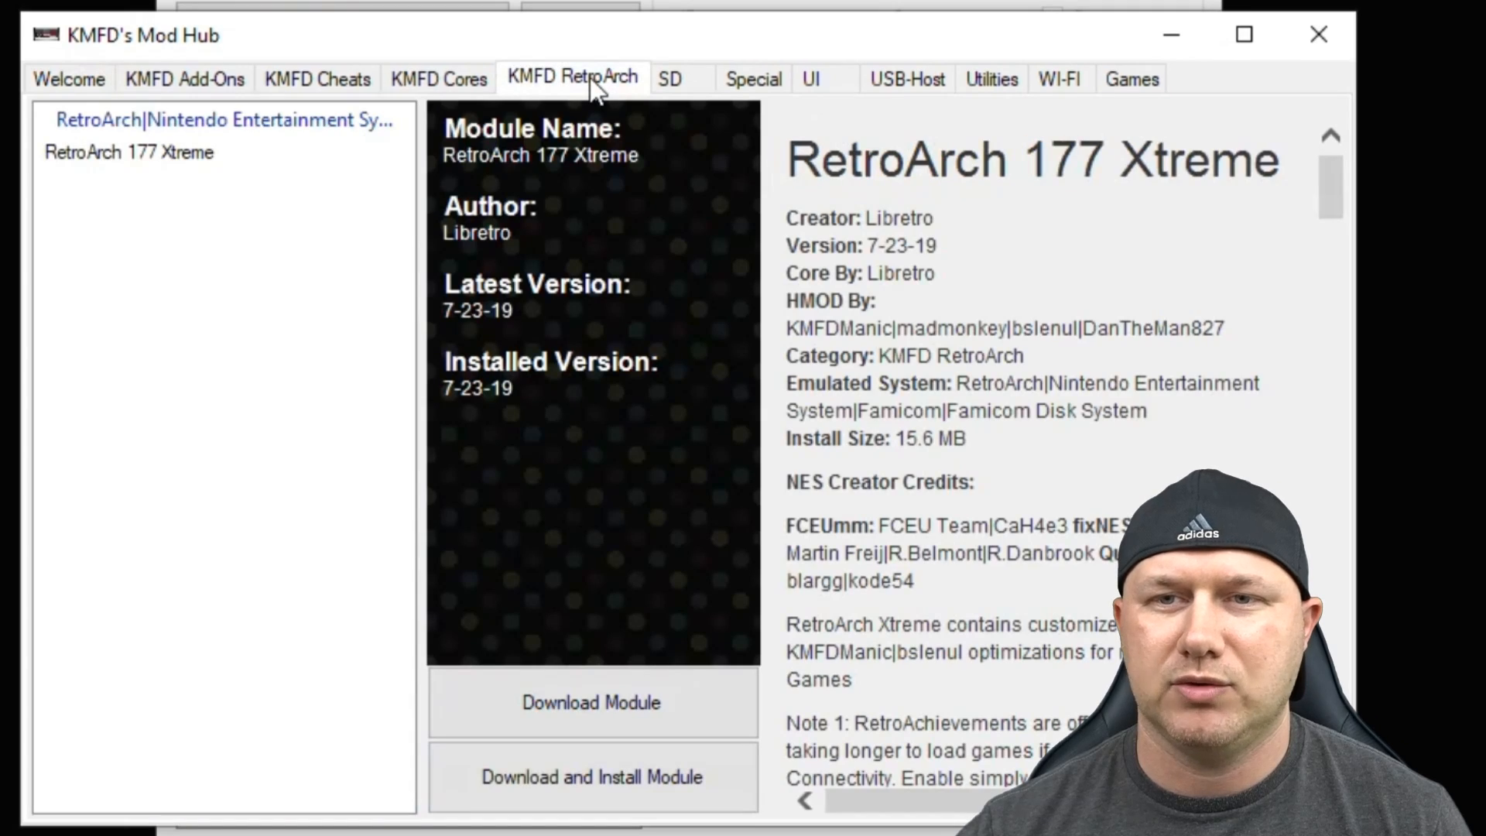
View RetroArch 177 Xtreme's details, then the gpSP core's details under KMFD Cores
left_click(130, 152)
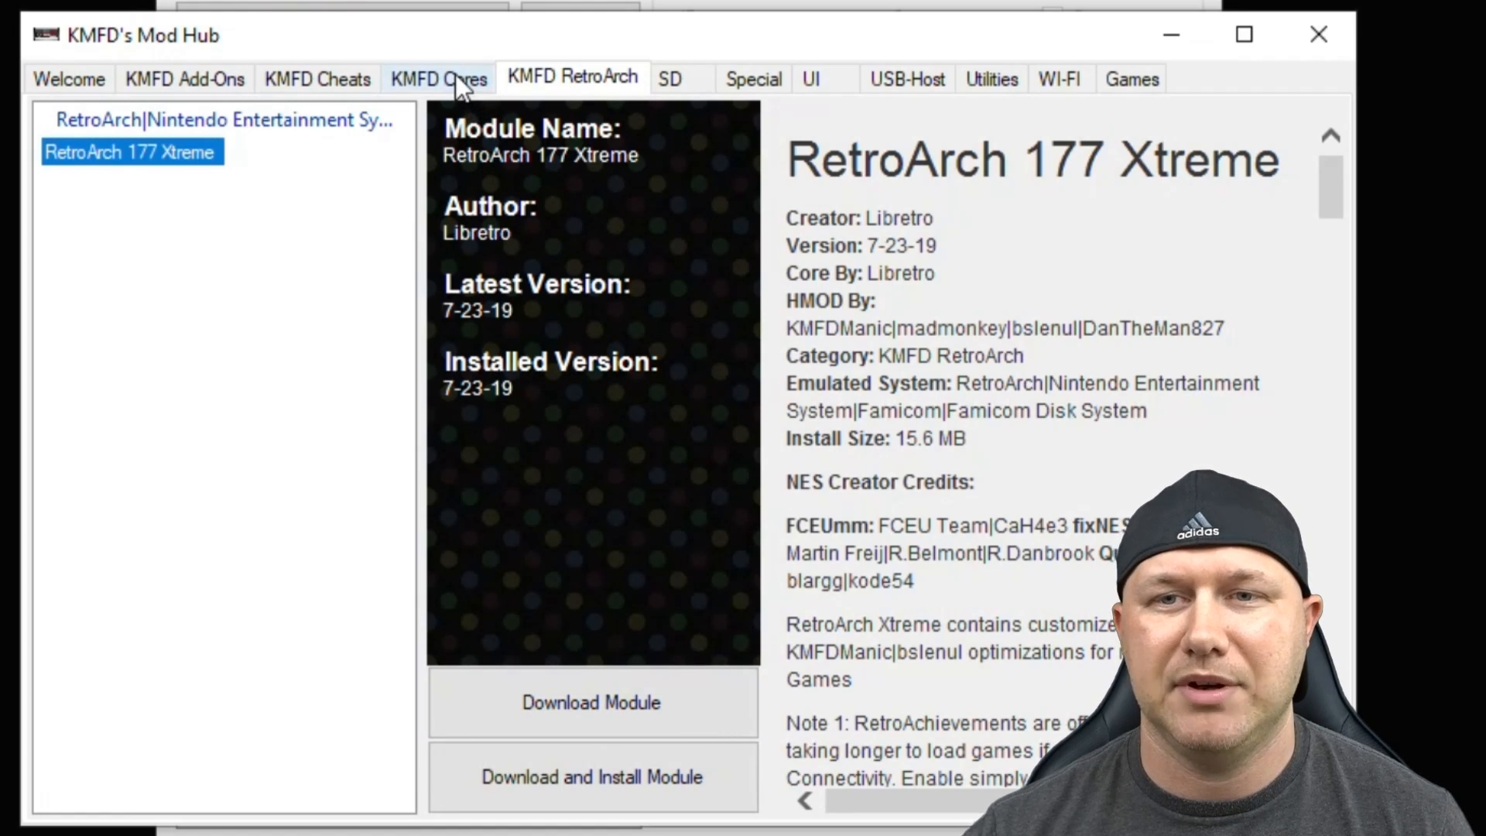
left_click(439, 77)
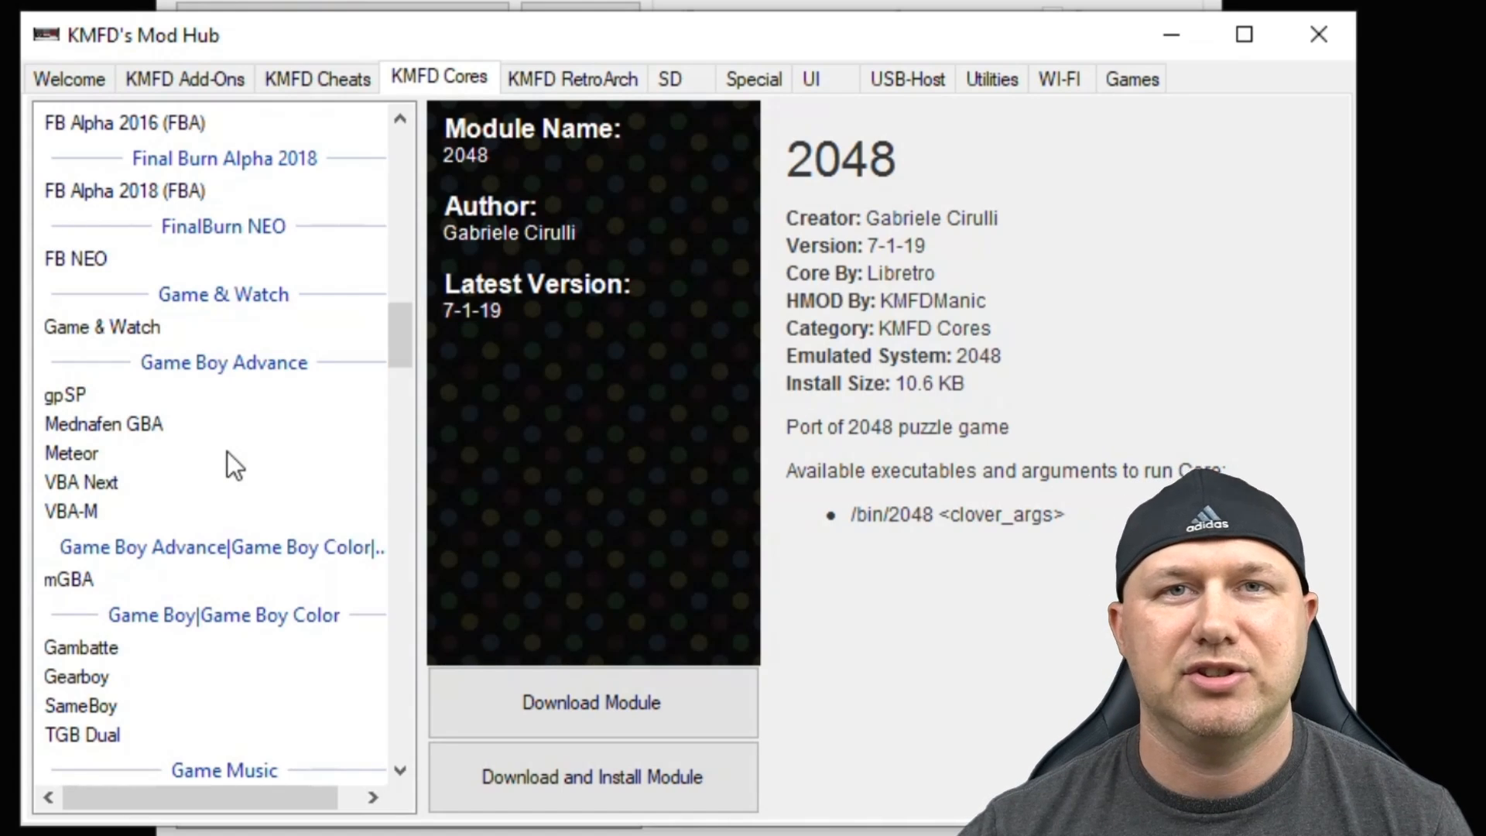
mouse_move(76, 594)
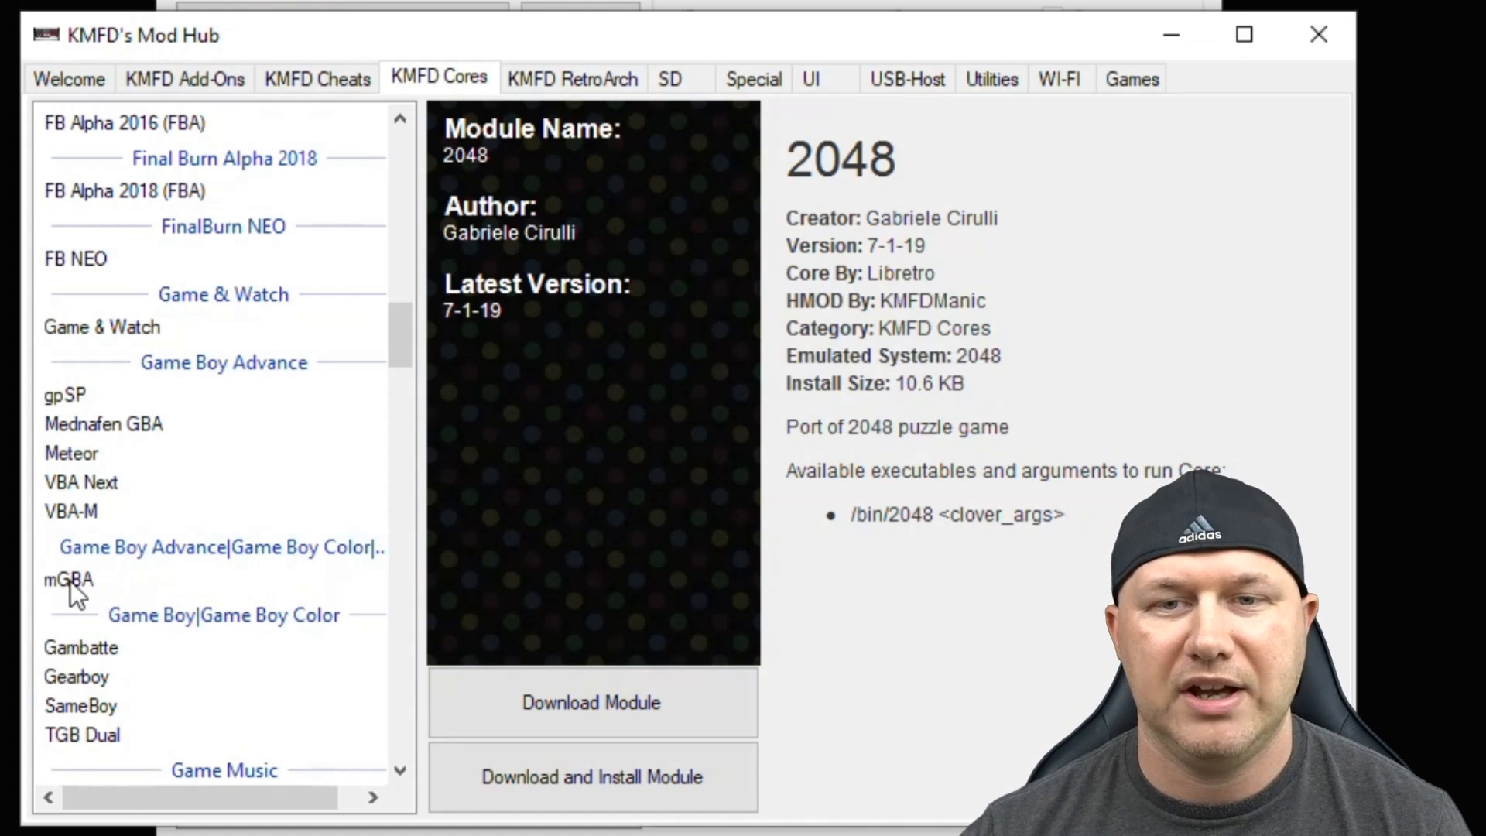
left_click(65, 395)
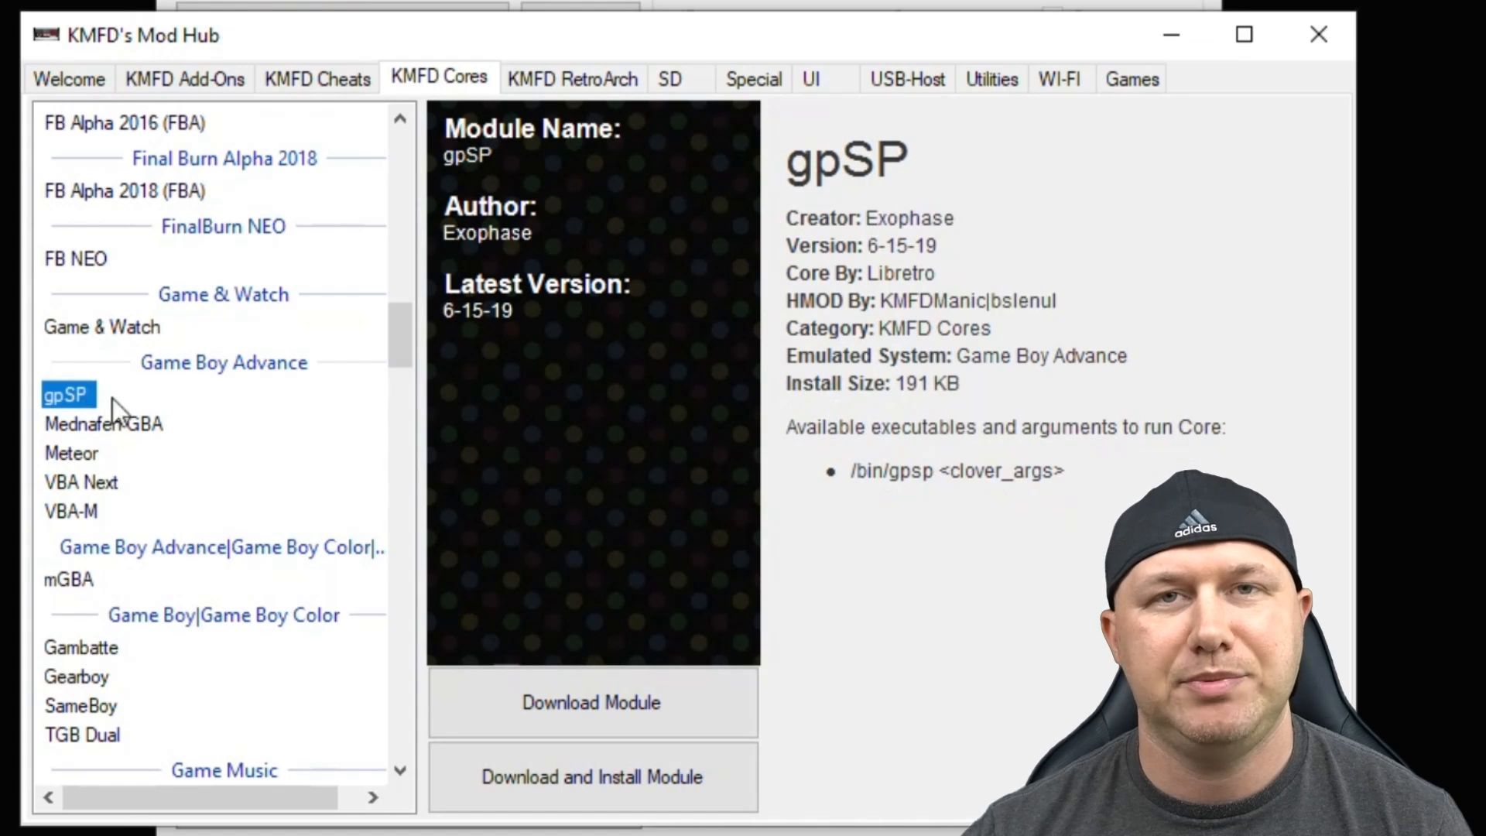
mouse_move(179, 412)
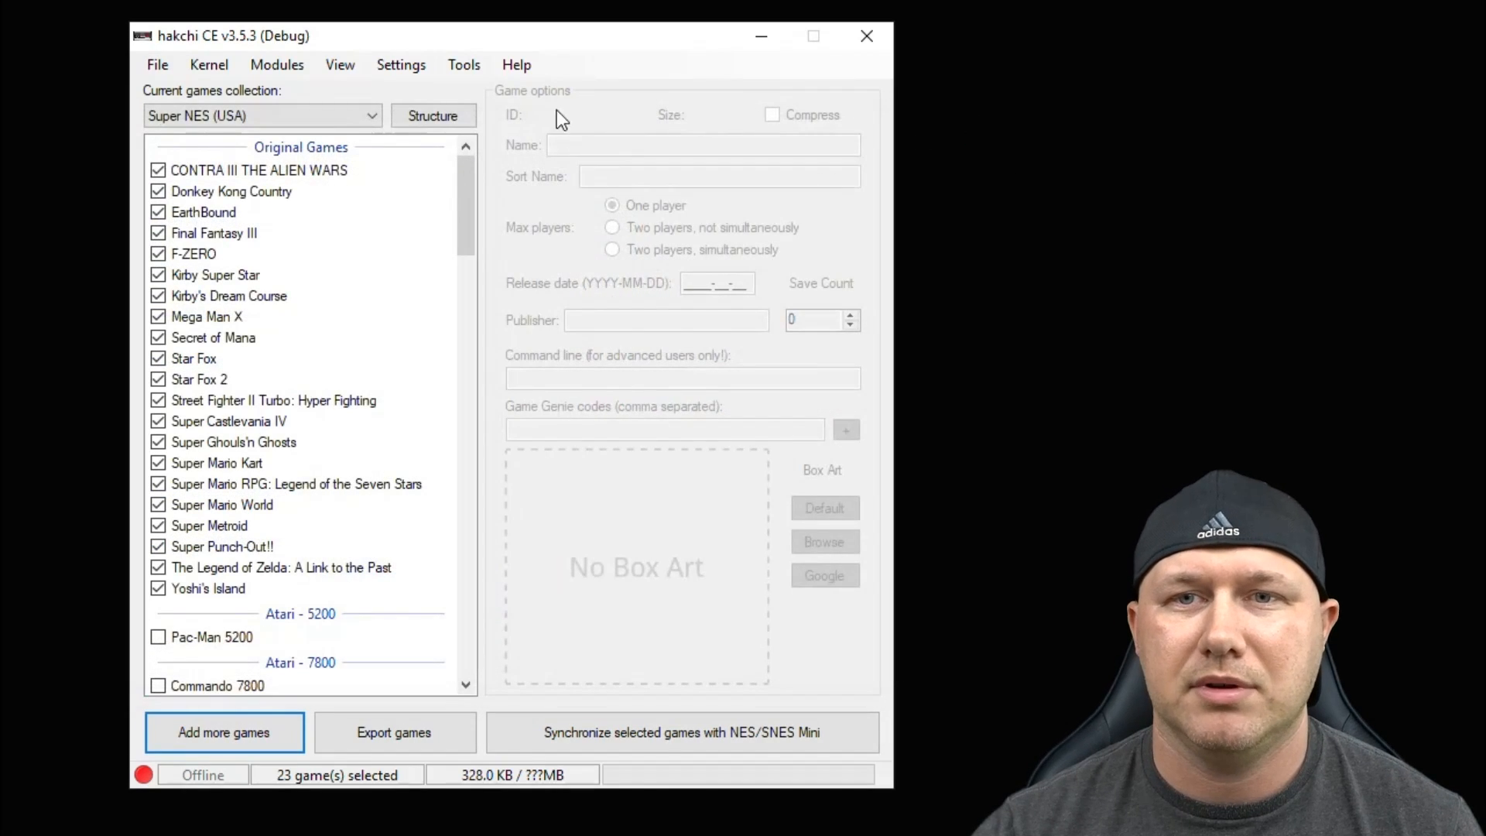
Install the gpSP and RetroArch 177 Xtreme extra modules
left_click(277, 65)
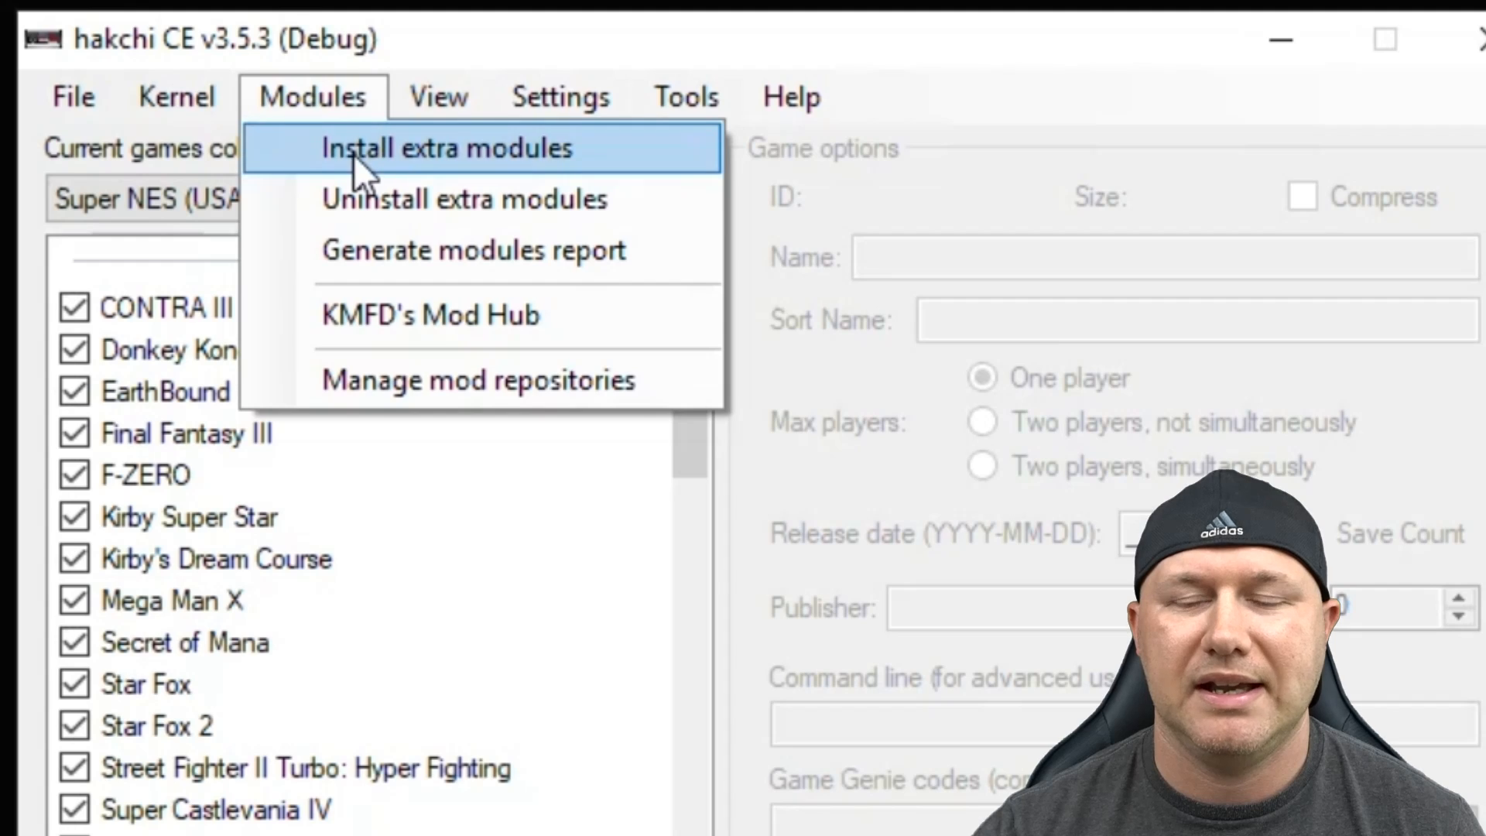
left_click(443, 149)
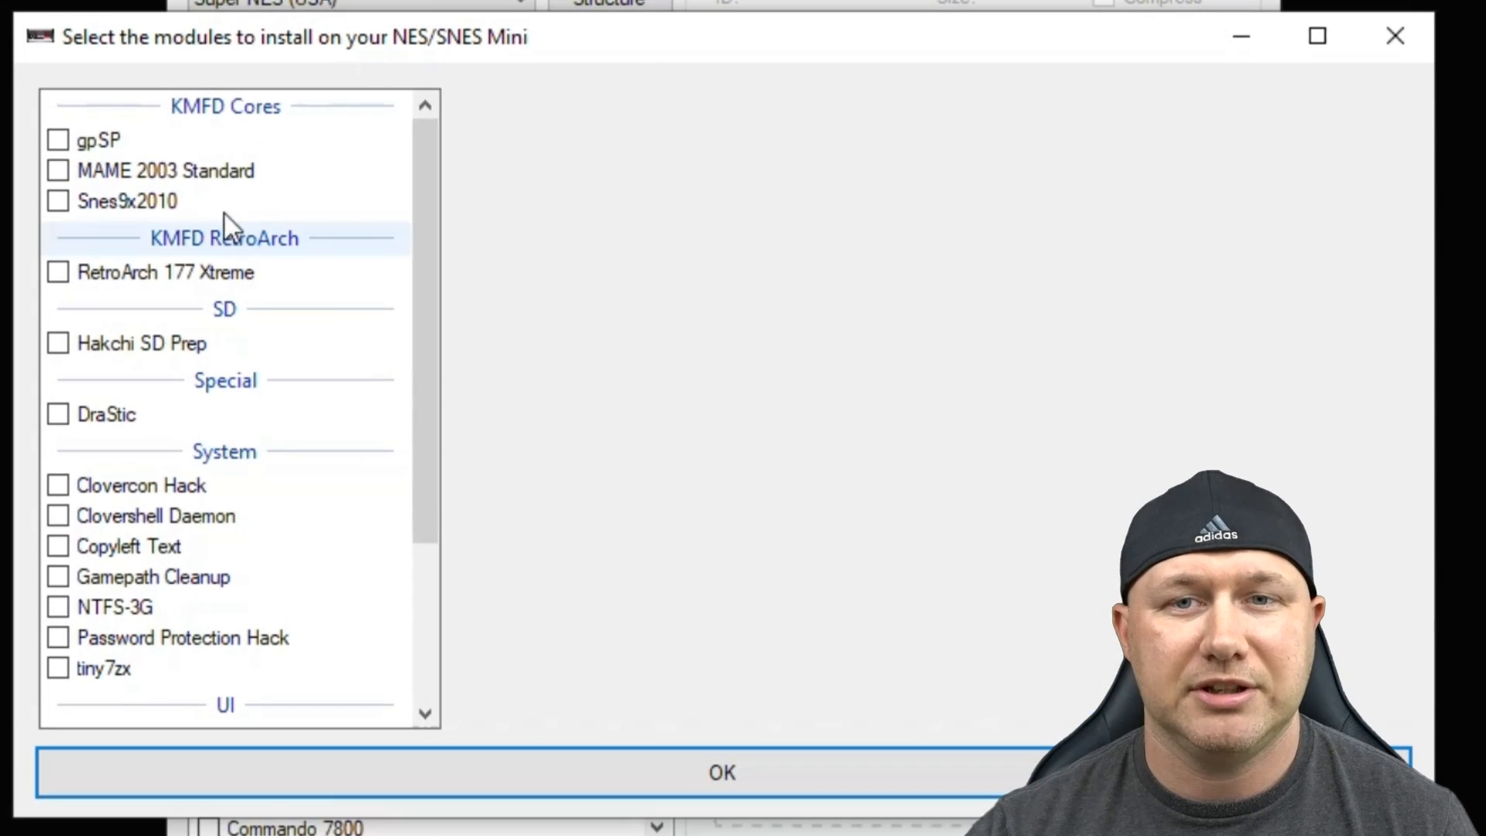
left_click(57, 139)
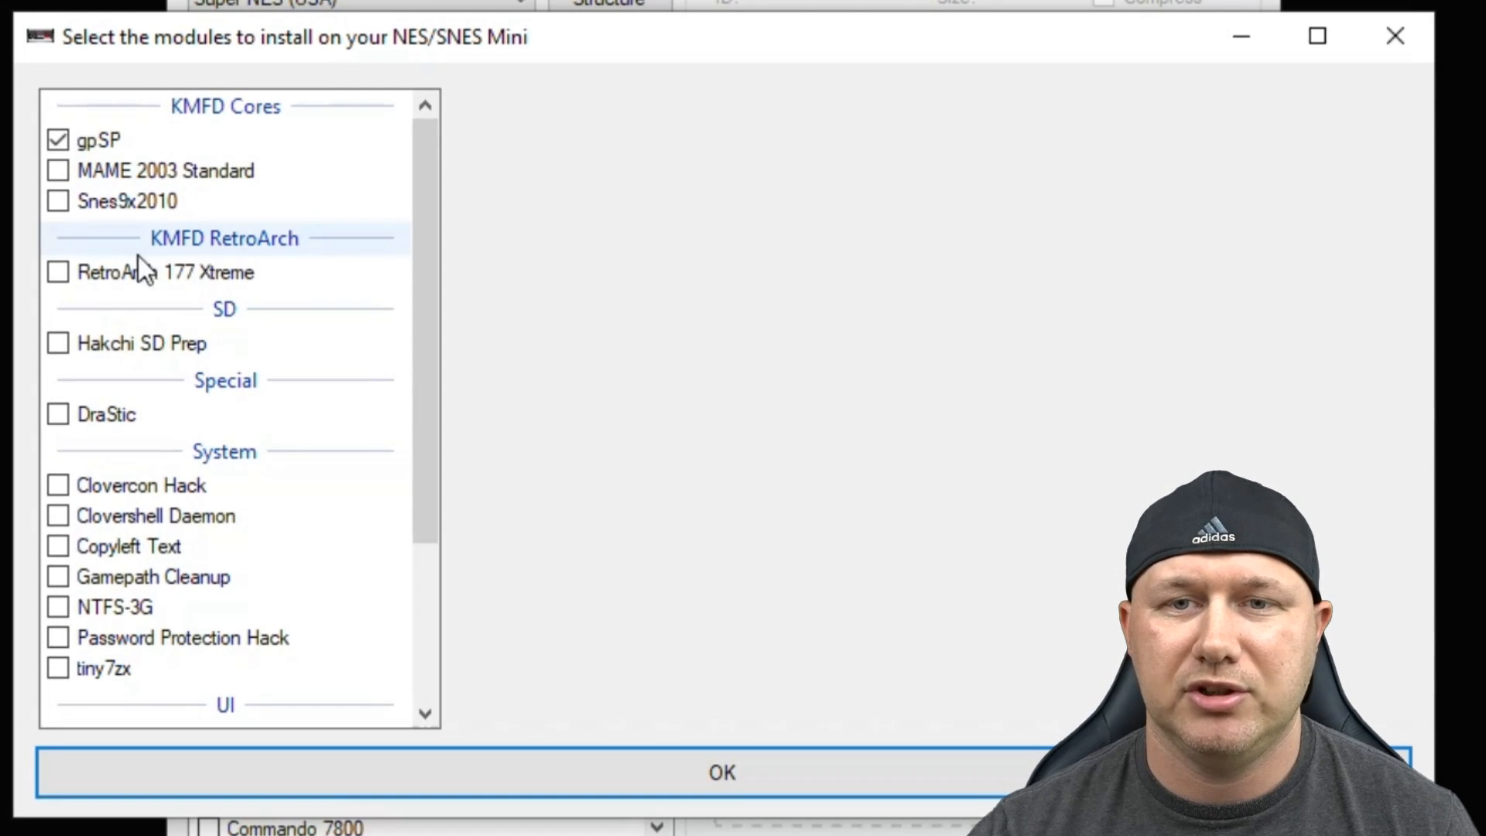
left_click(57, 273)
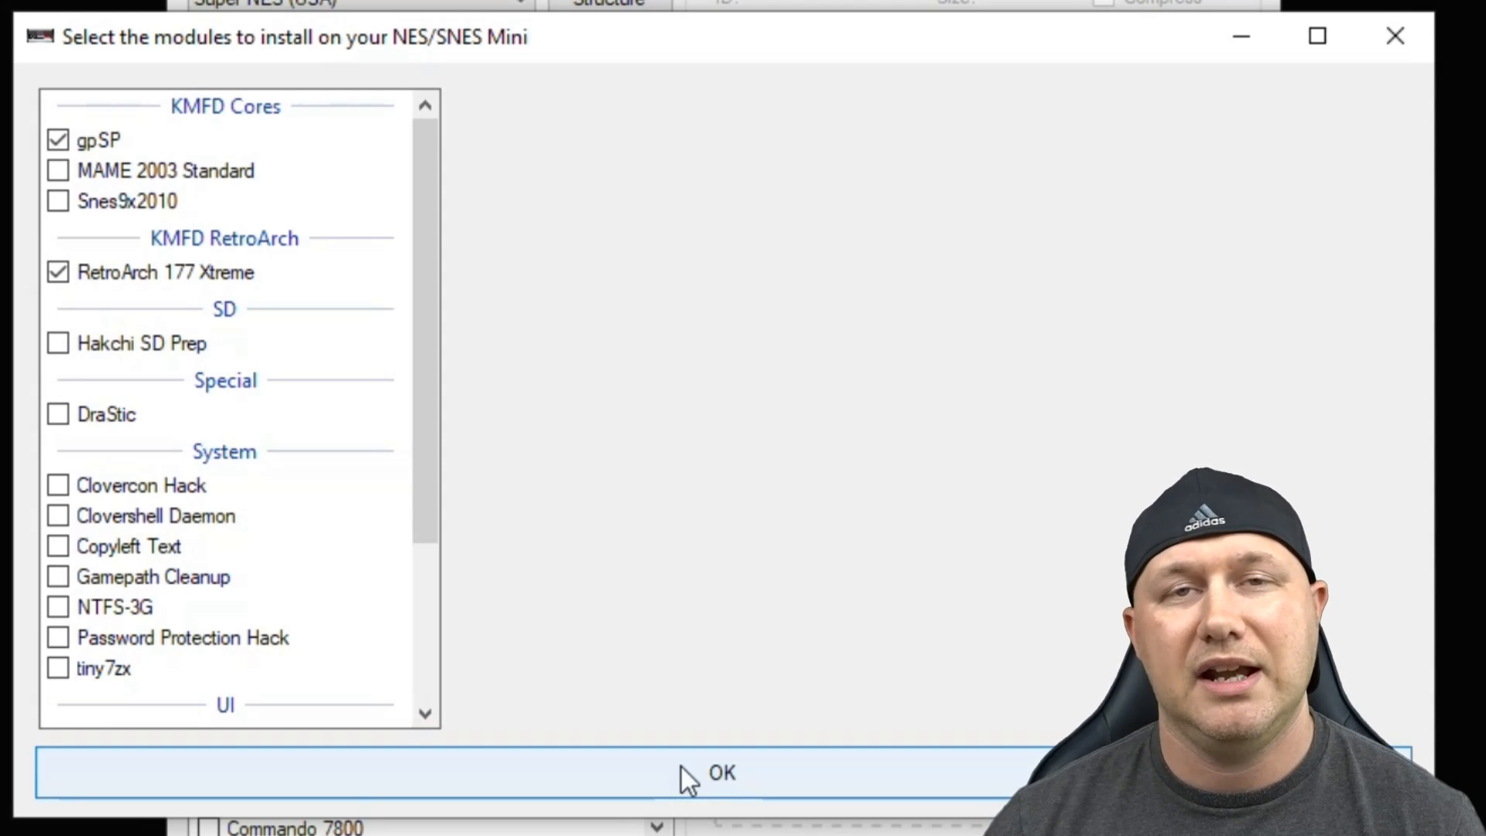
left_click(723, 772)
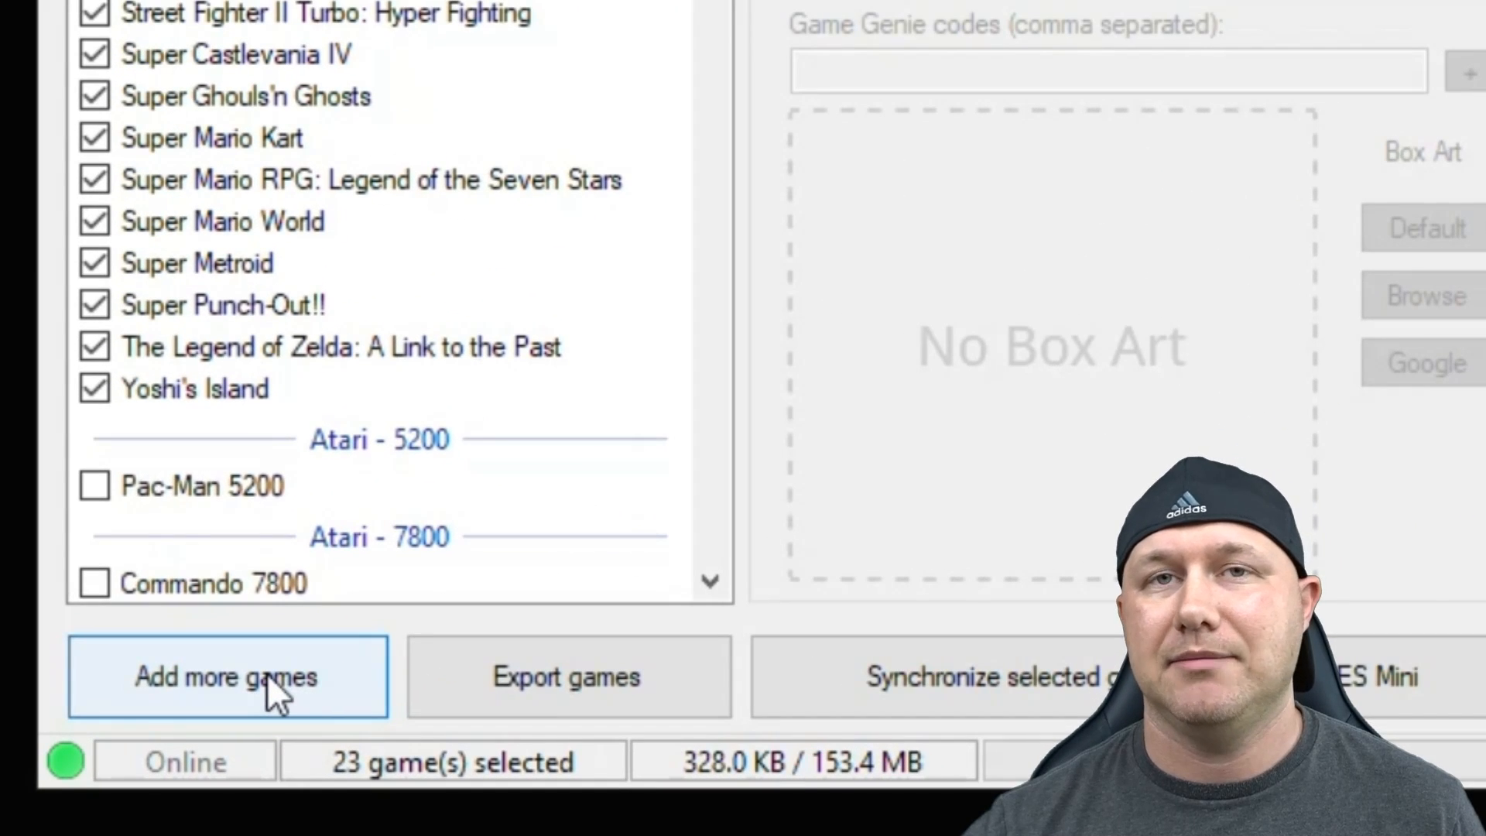
Add the three GBA zip archives from D:\Games\GBA as new games
left_click(226, 677)
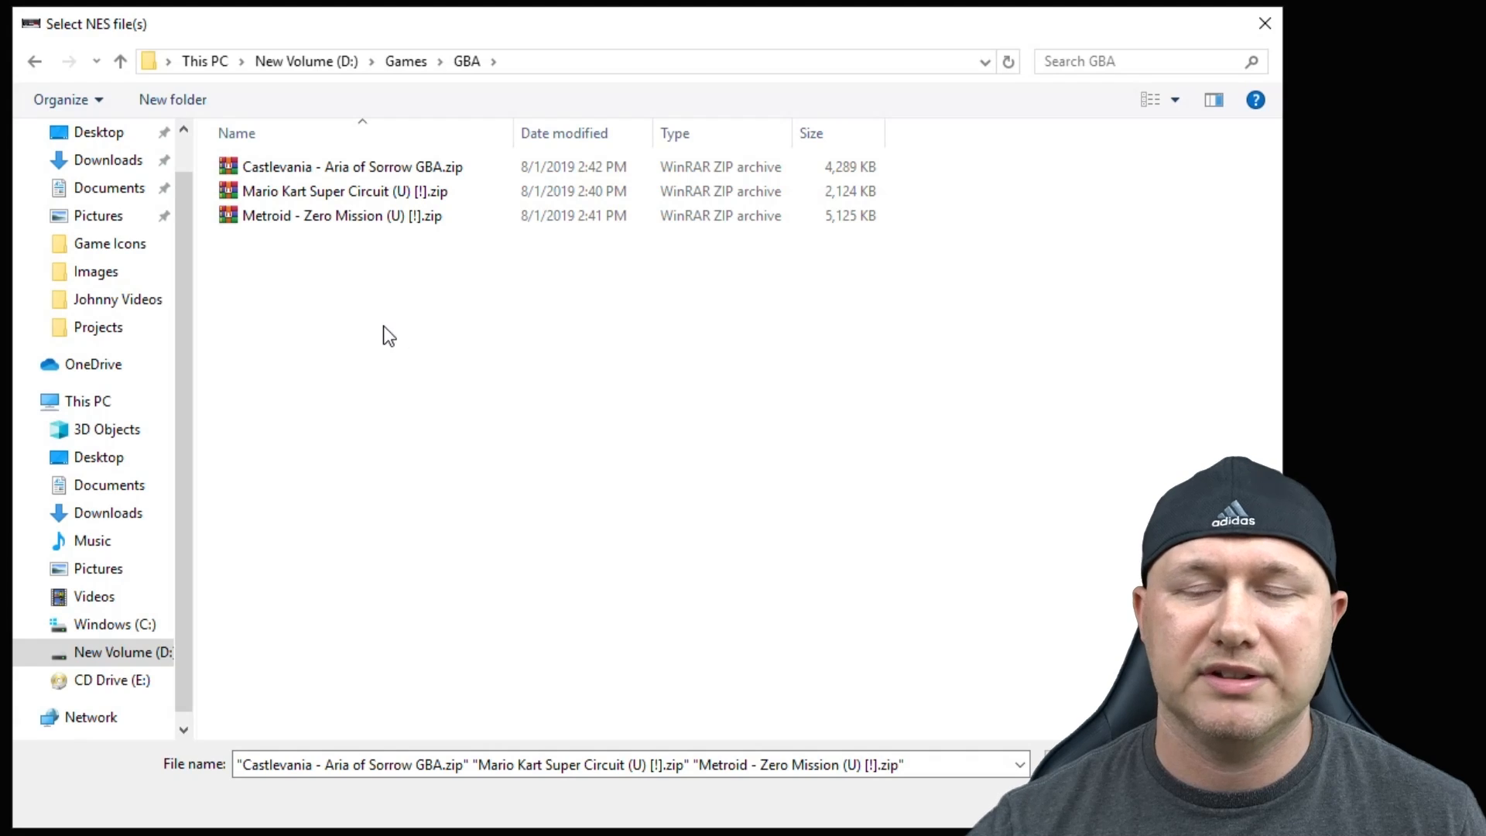
left_click(353, 167)
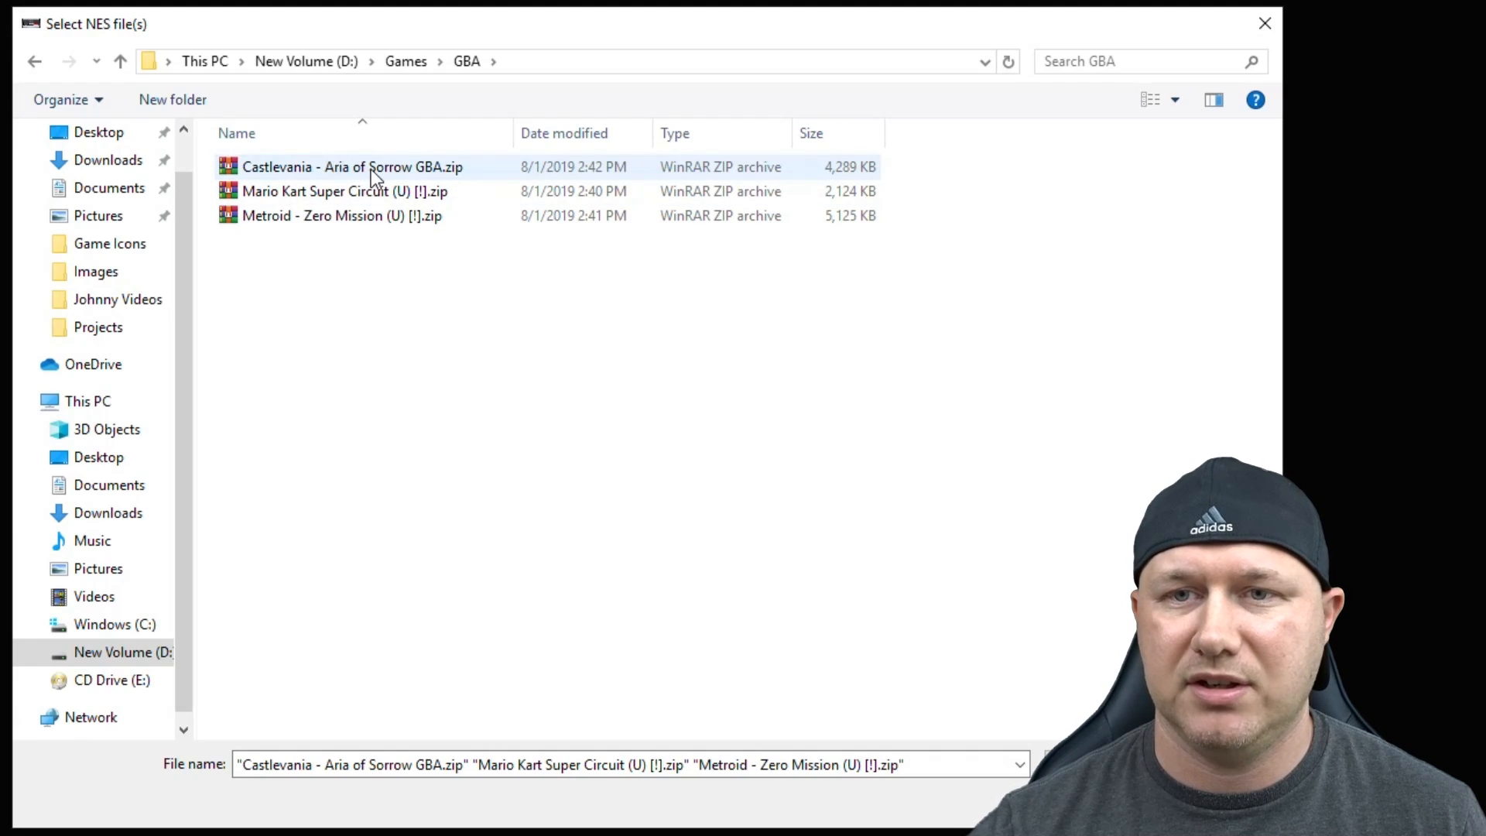
left_click(406, 307)
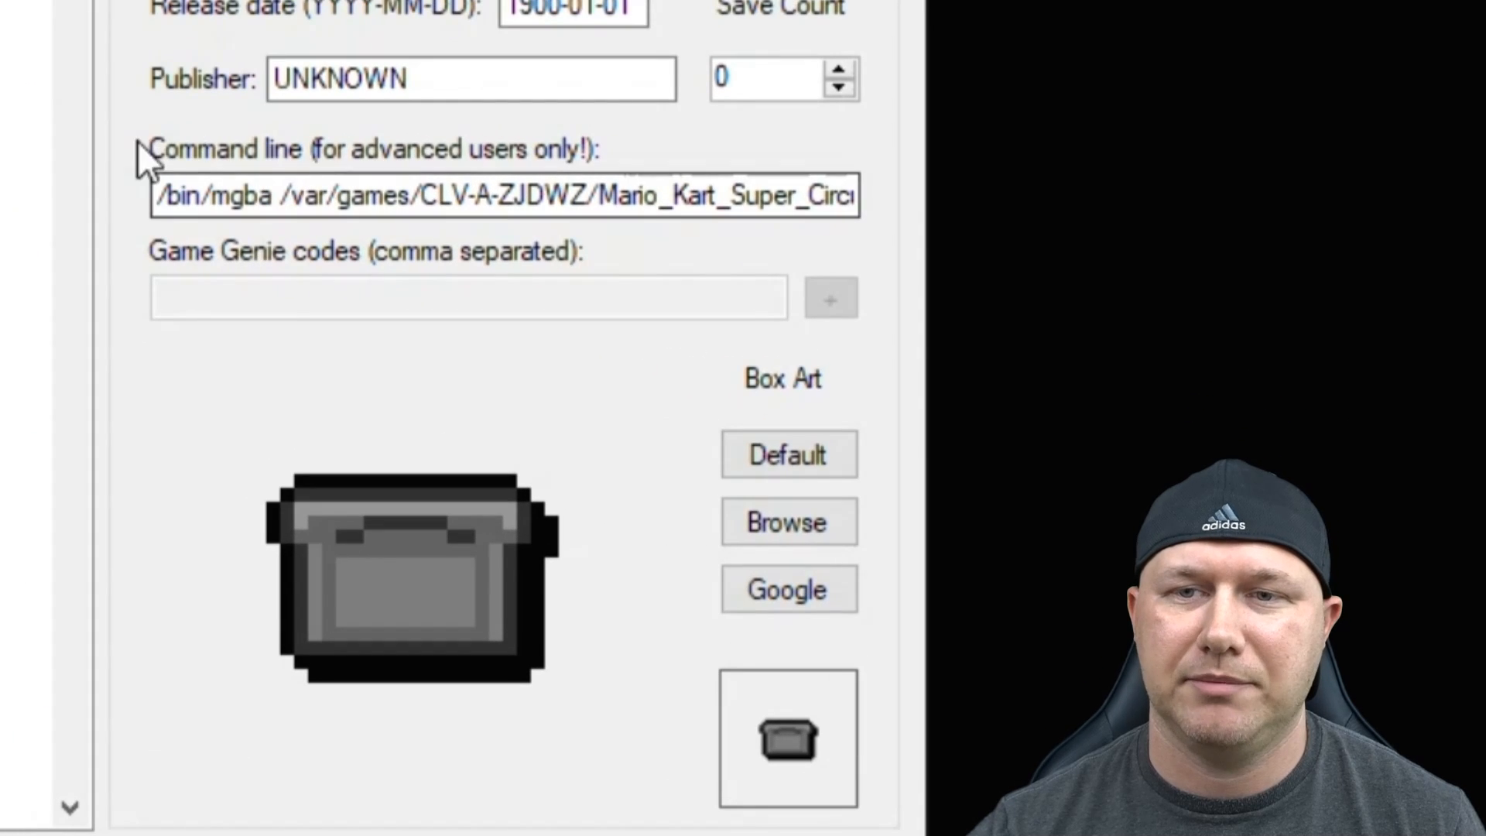
mouse_move(223, 241)
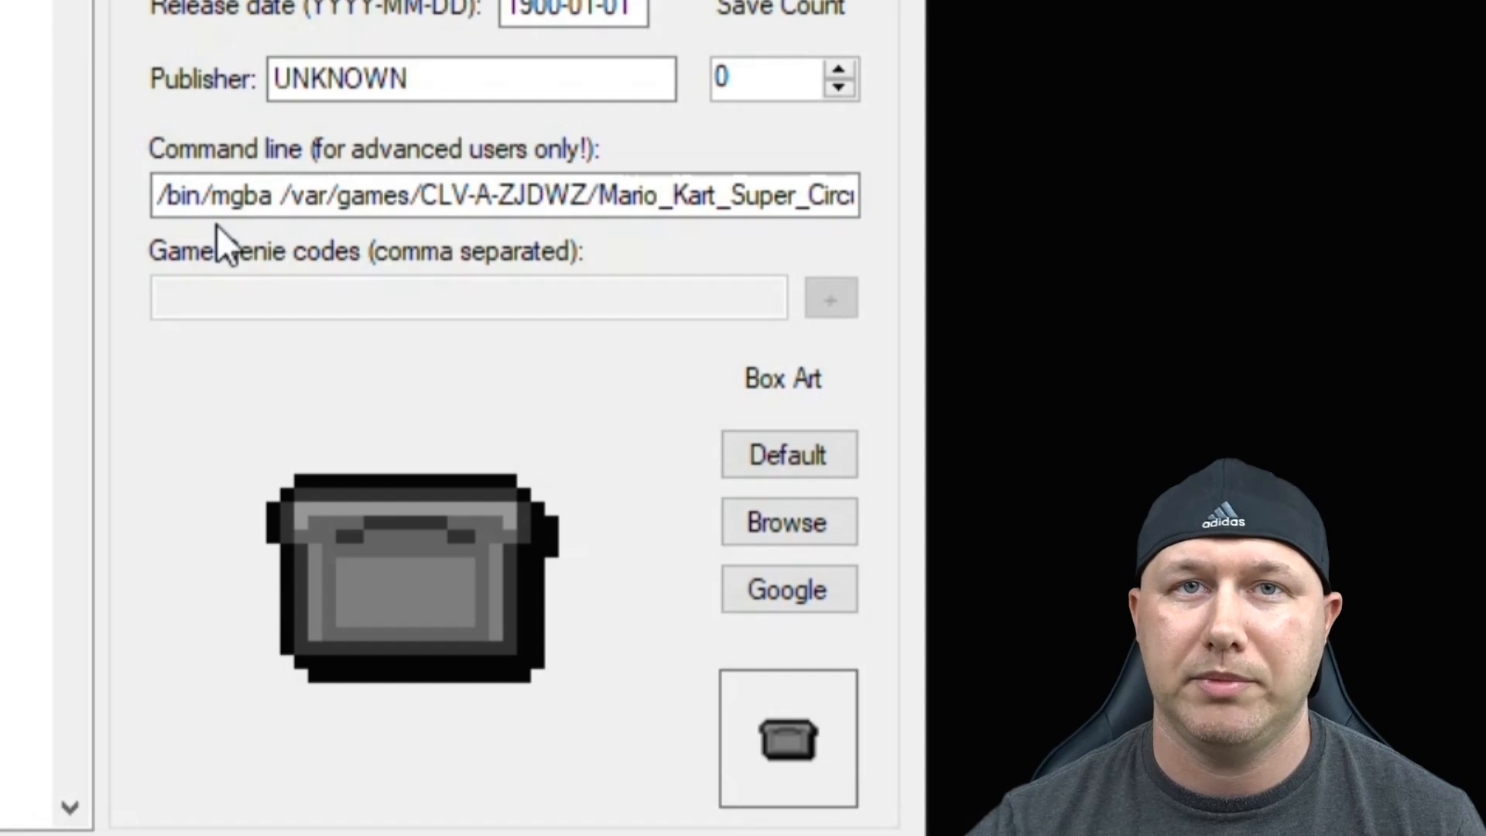
Select the three new games and choose Select emulation core from their context menu
left_click(232, 212)
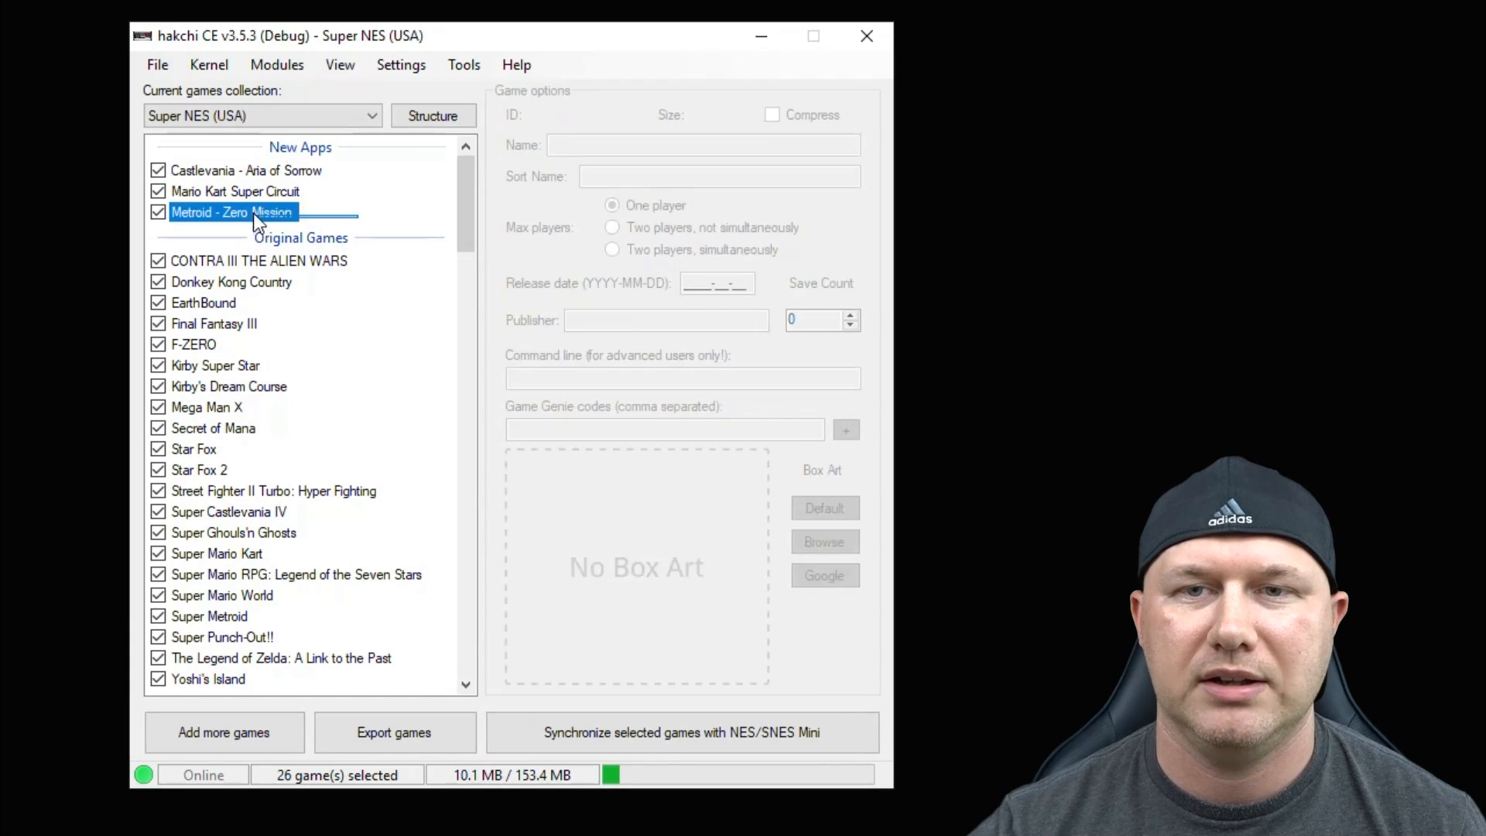
right_click(232, 212)
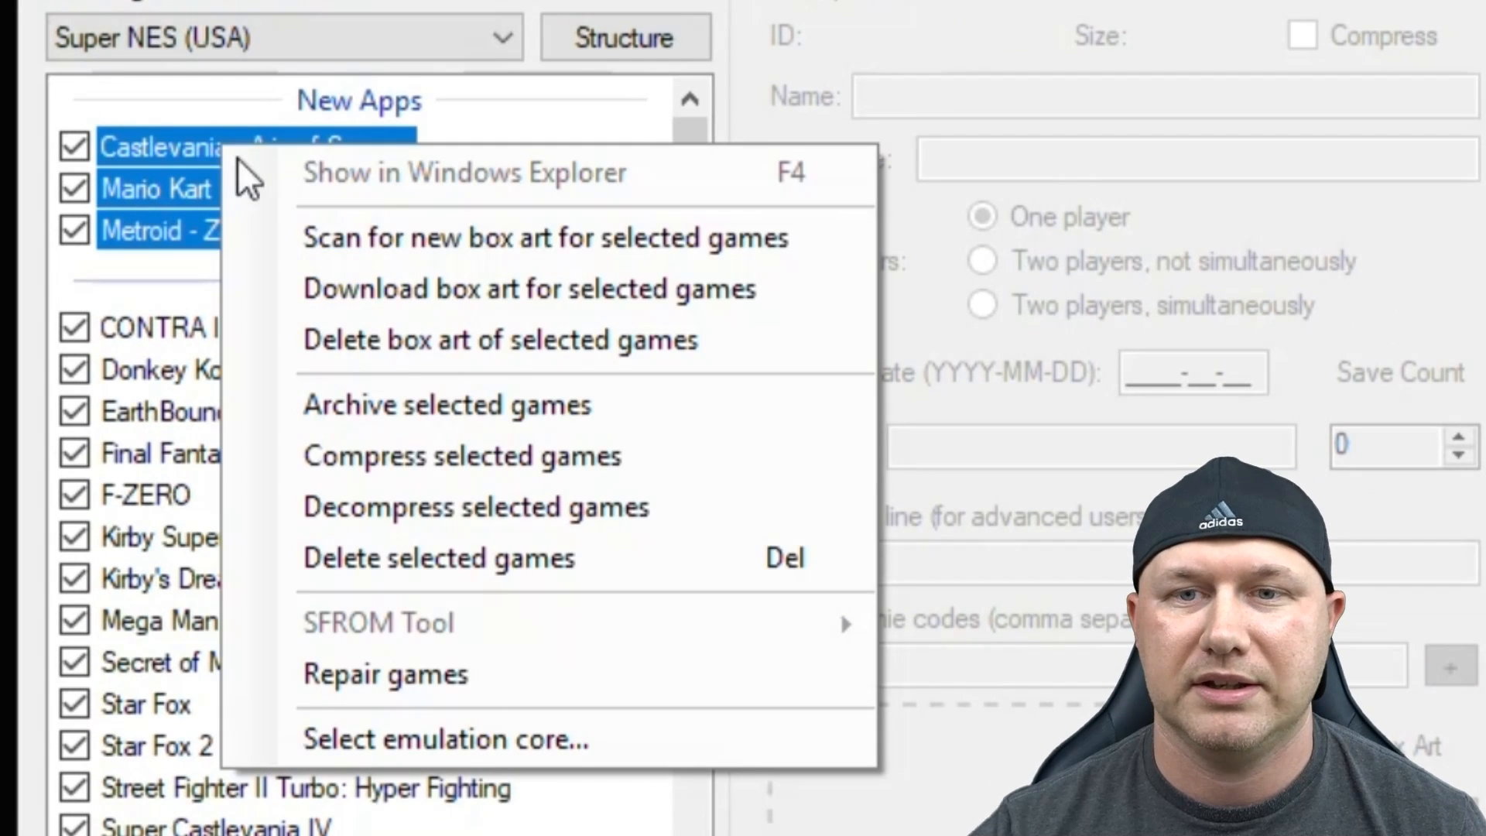
mouse_move(446, 740)
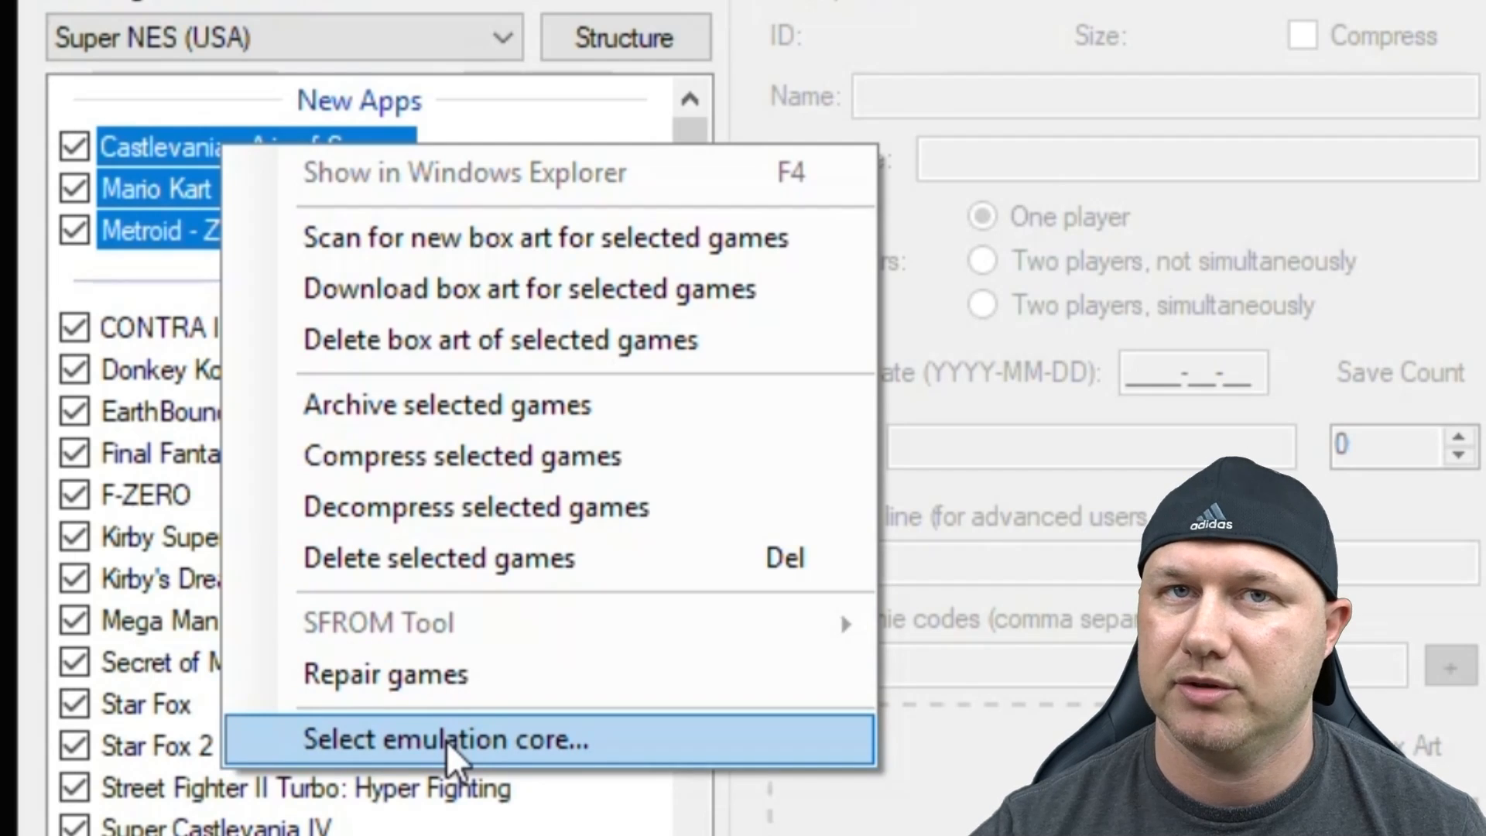
left_click(446, 740)
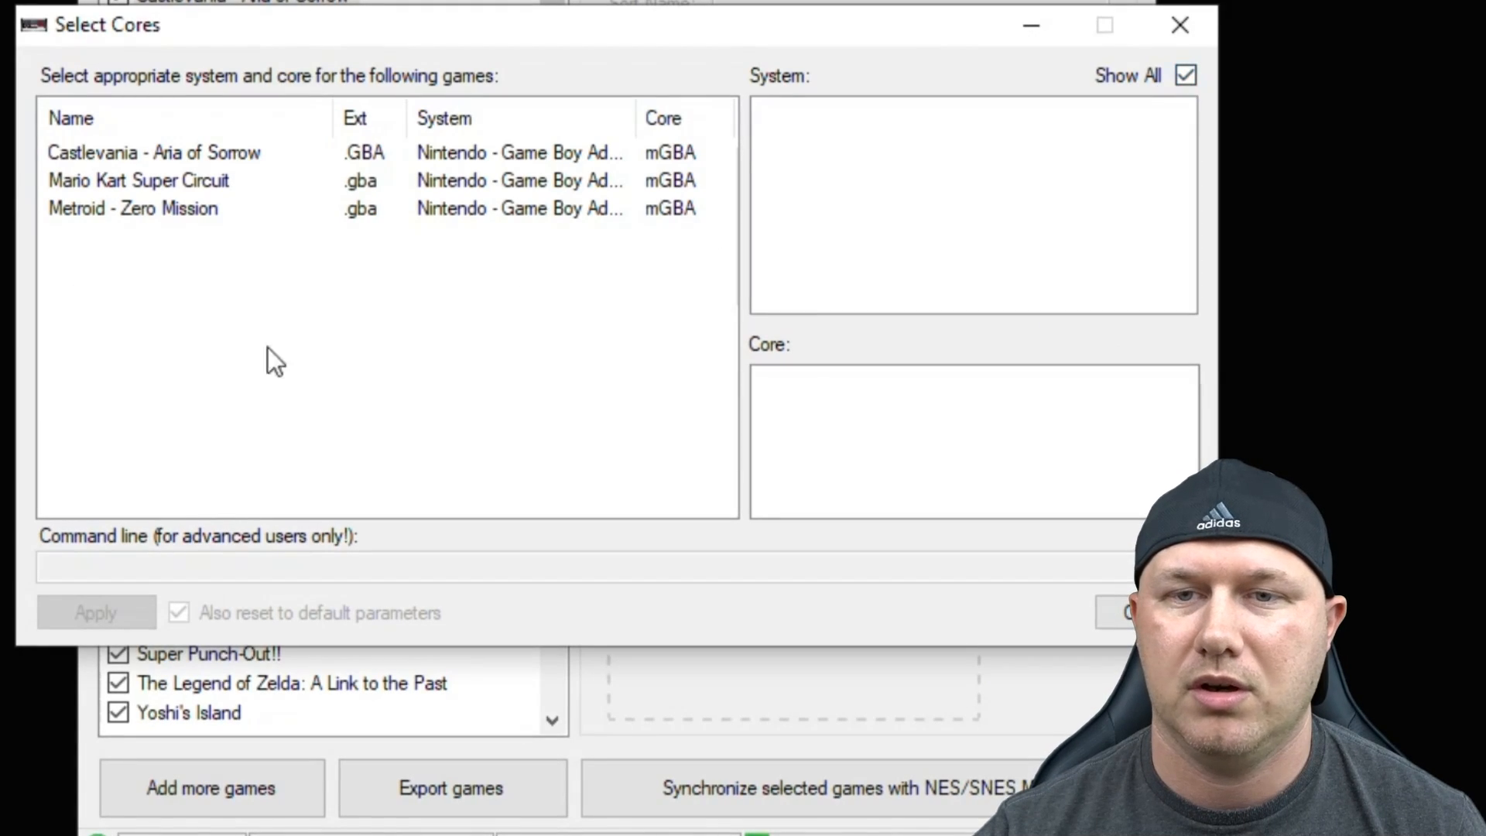
Assign the gpSP Game Boy Advance core to all three selected games
left_click(152, 152)
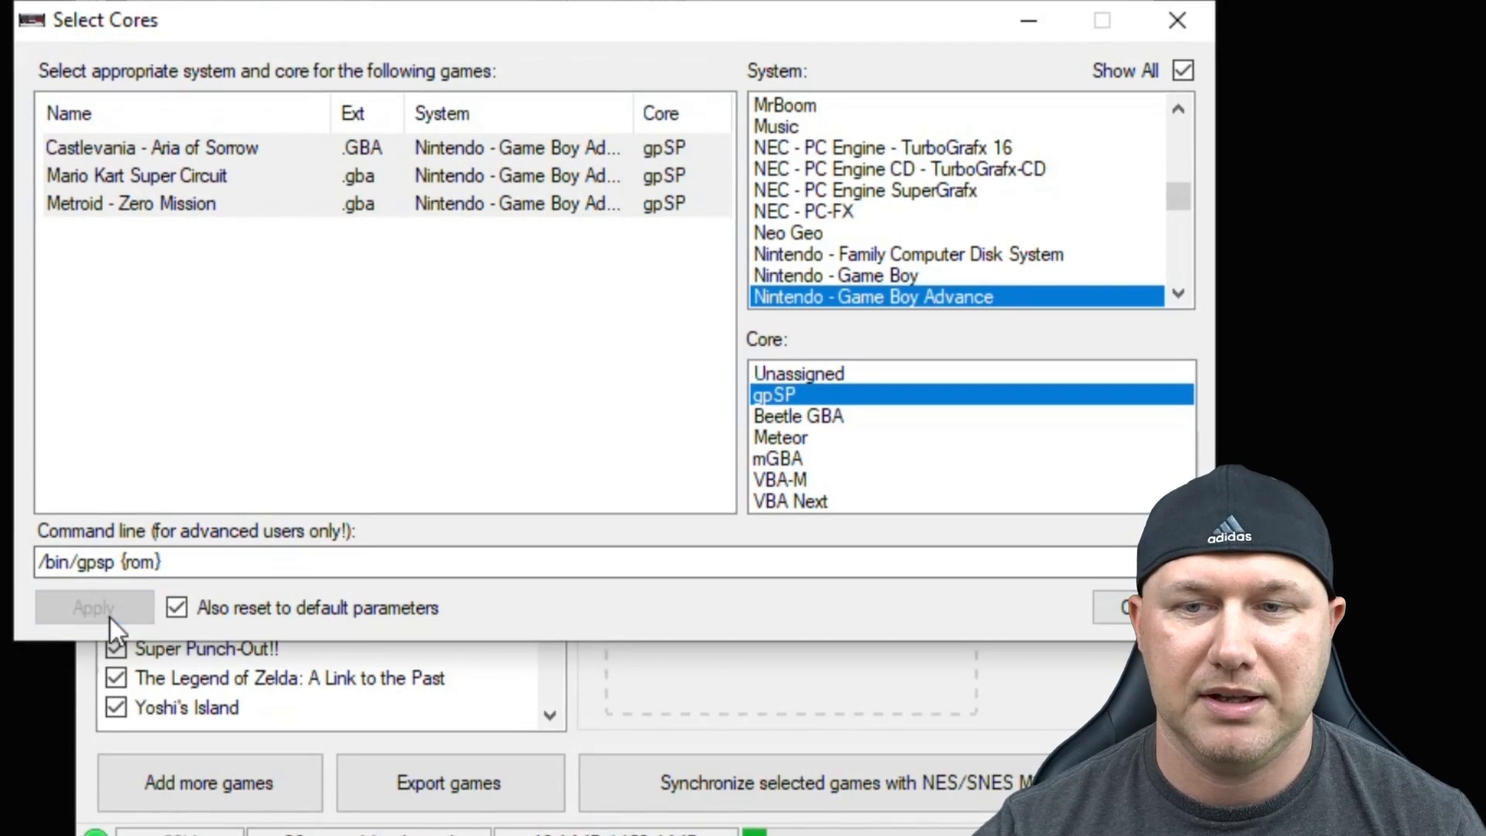
left_click(93, 607)
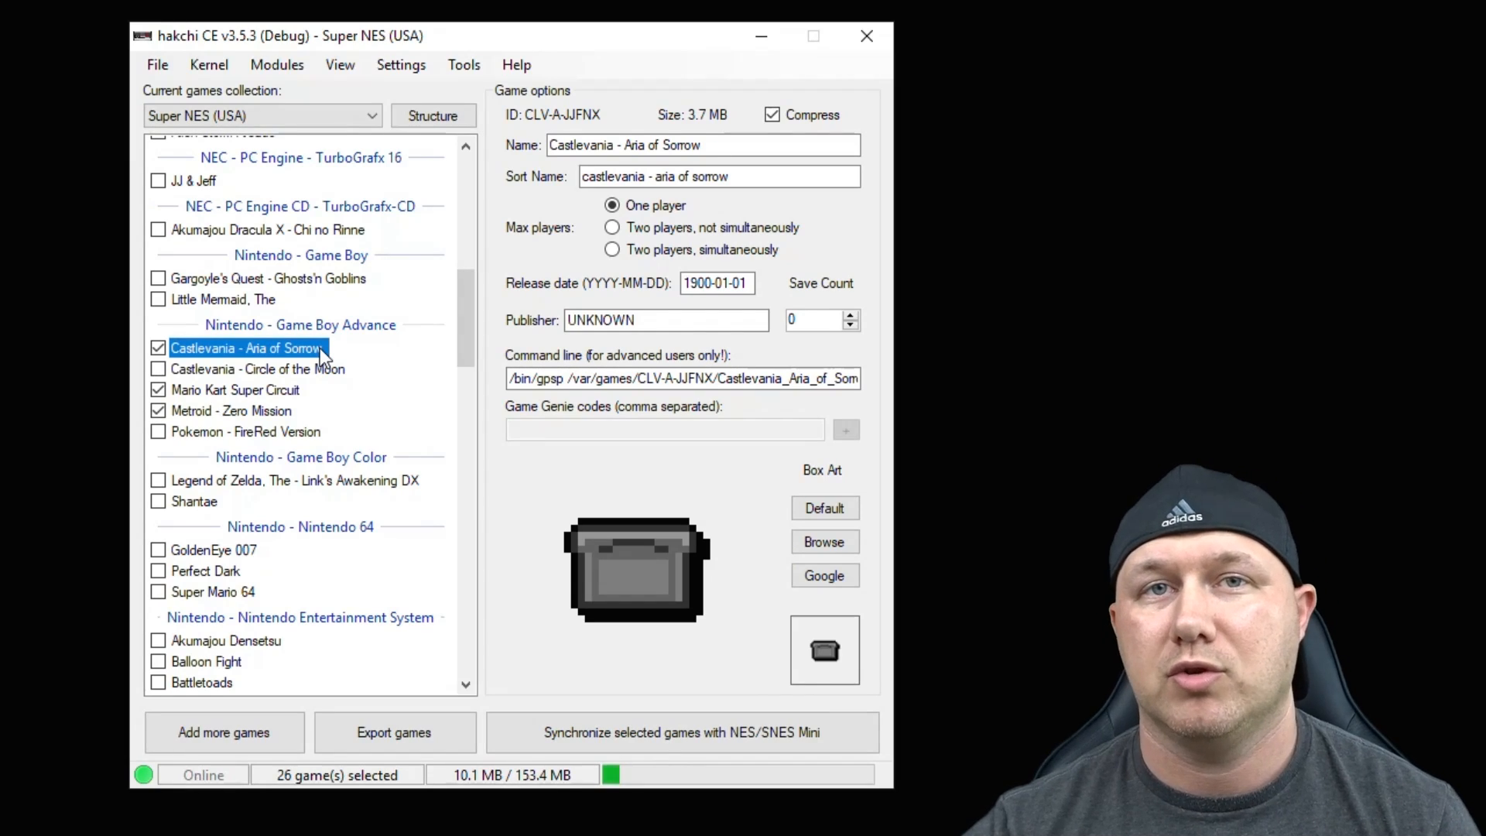
Check Mario Kart Super Circuit's and Metroid - Zero Mission's box art and gpsp command lines
left_click(236, 390)
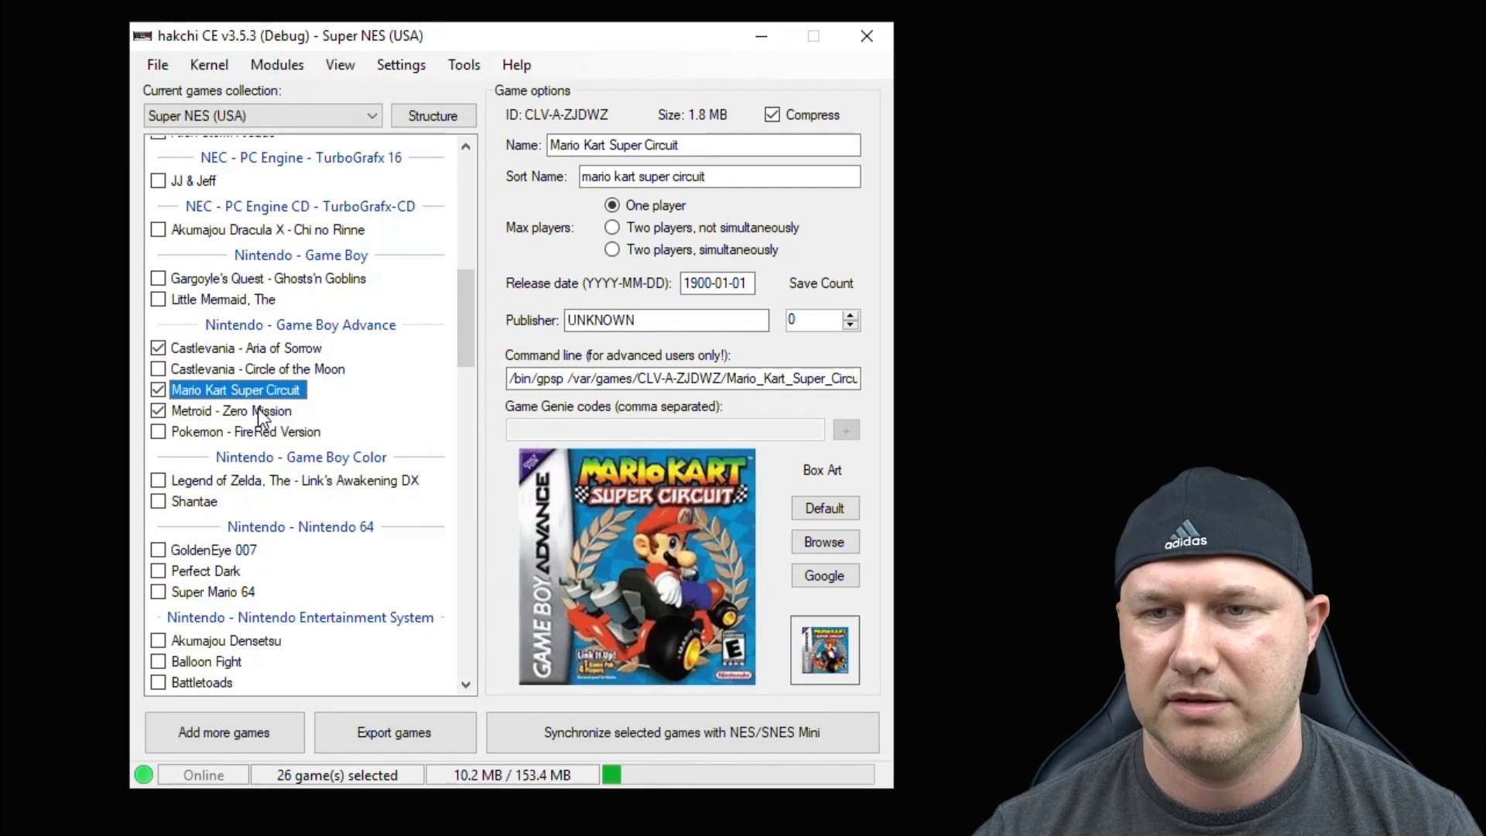
left_click(231, 410)
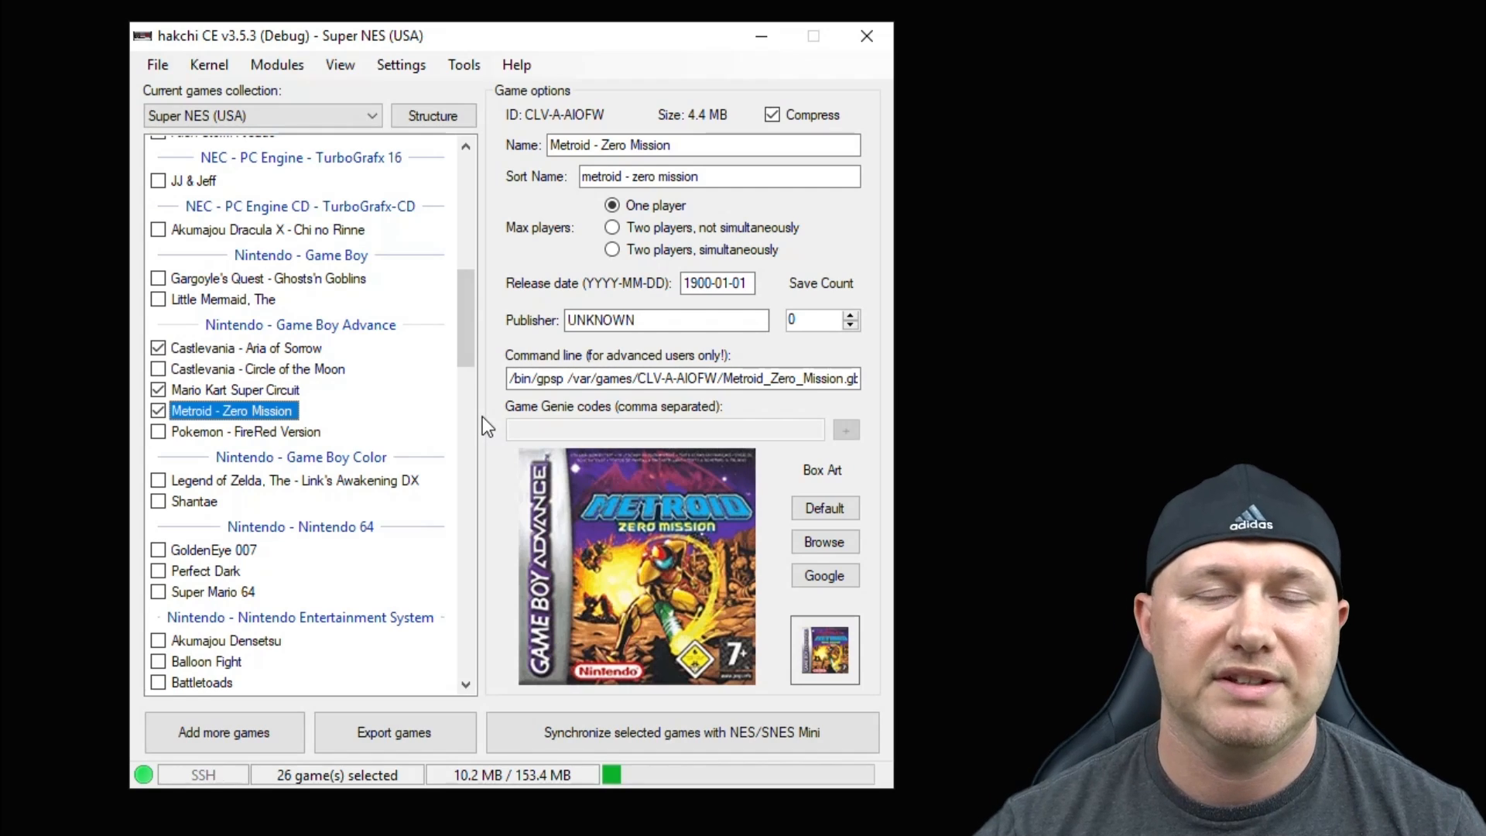